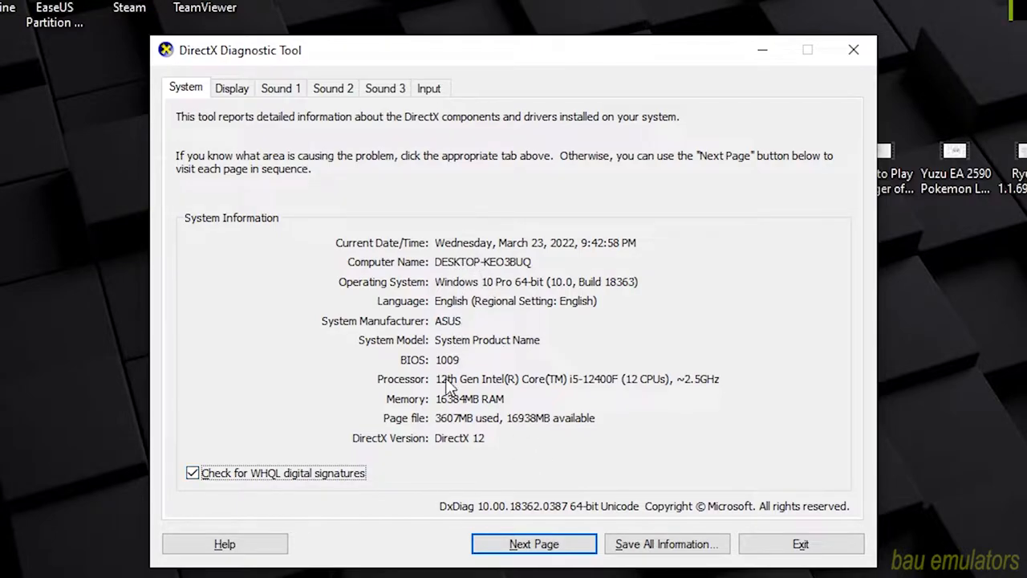
{"action": "mouse_move", "coordinate": [493, 450]}
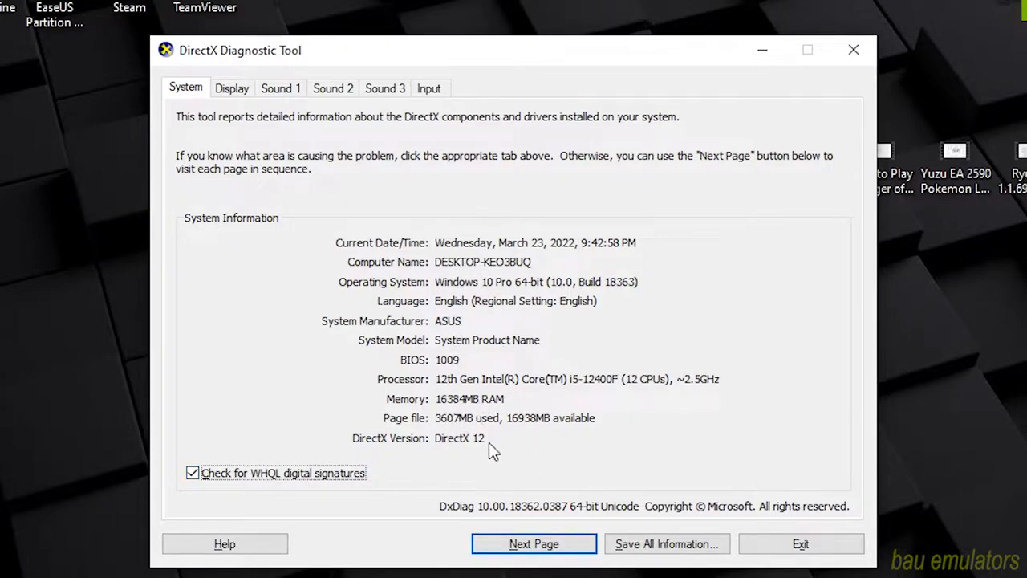
View the display device details for the GeForce GTX 970 in dxdiag
{"action": "left_click", "coordinate": [231, 89]}
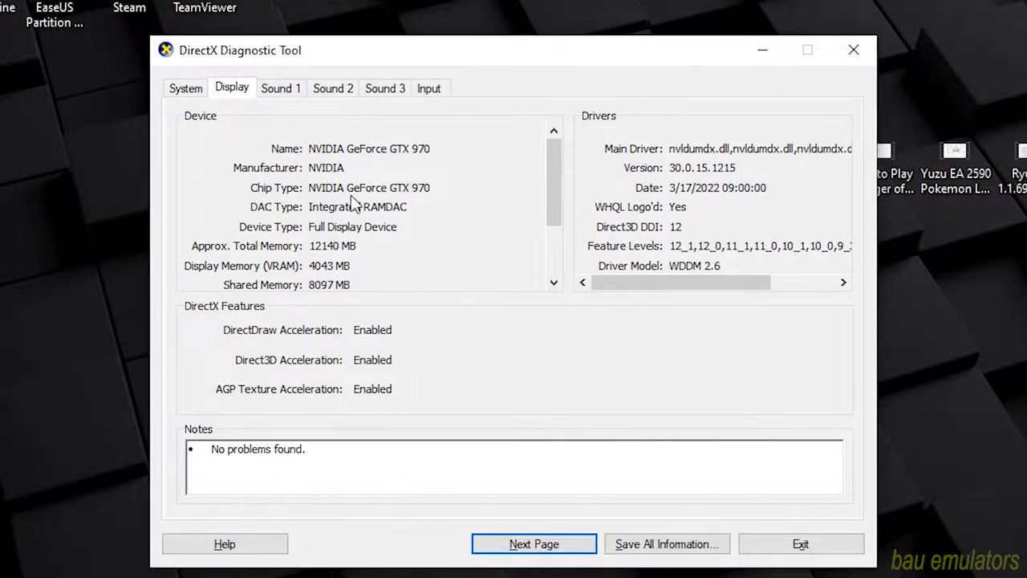
{"action": "mouse_move", "coordinate": [681, 181]}
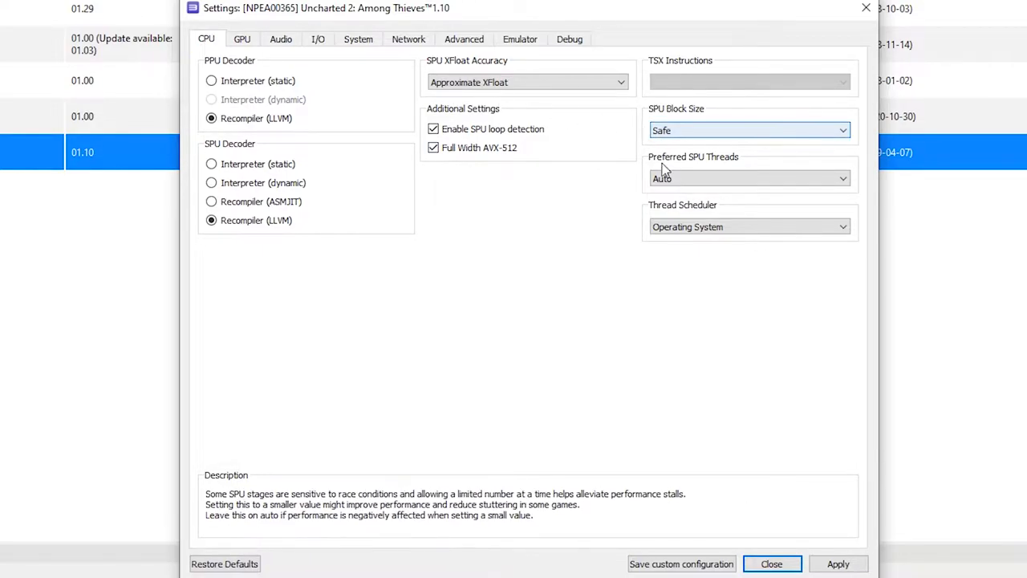
Review Uncharted 2's GPU, System, Advanced, Emulator and Debug settings, then the Patch Manager
{"action": "left_click", "coordinate": [241, 38]}
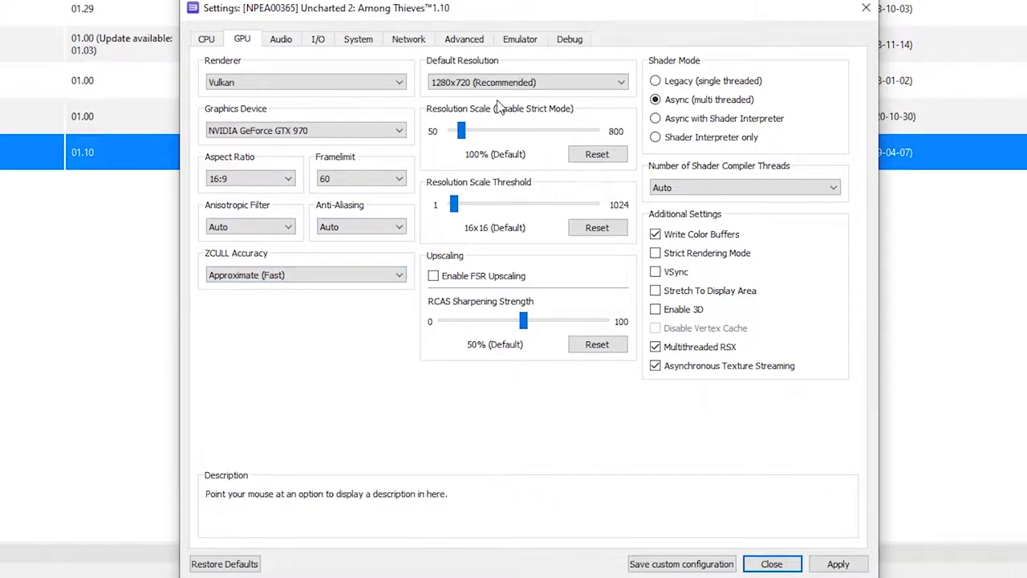
{"action": "mouse_move", "coordinate": [305, 82]}
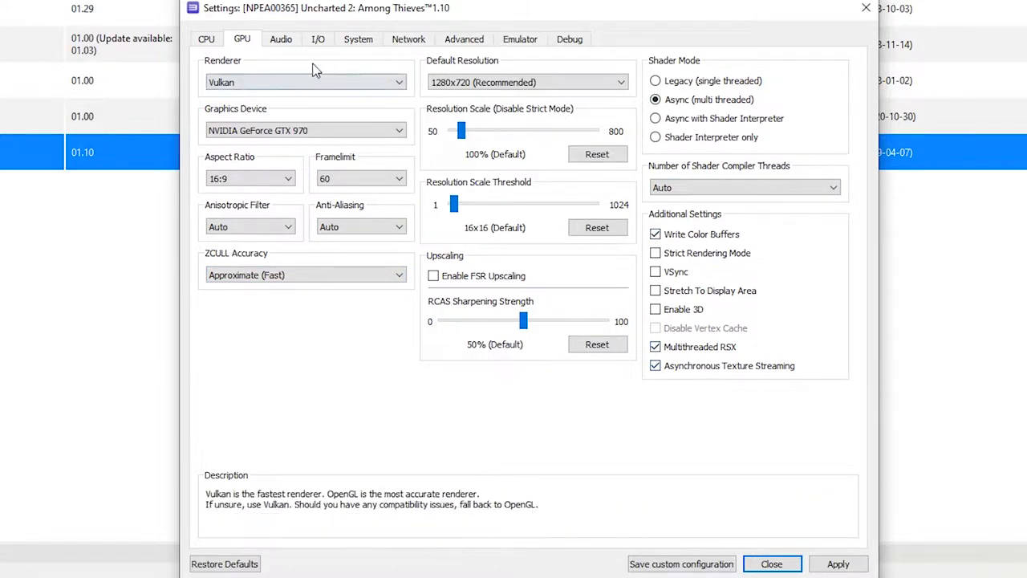
{"action": "left_click", "coordinate": [357, 39]}
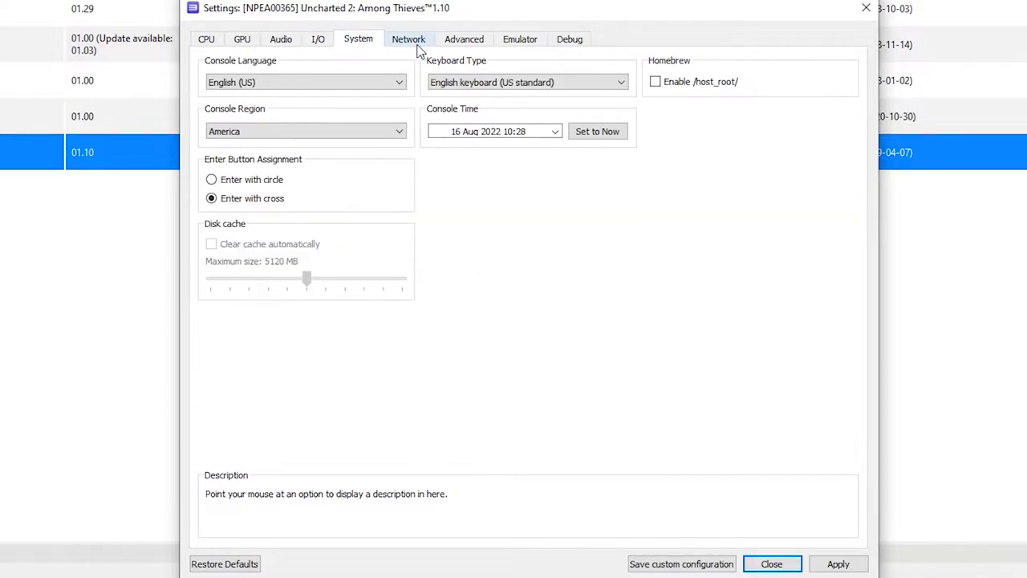
{"action": "left_click", "coordinate": [464, 39]}
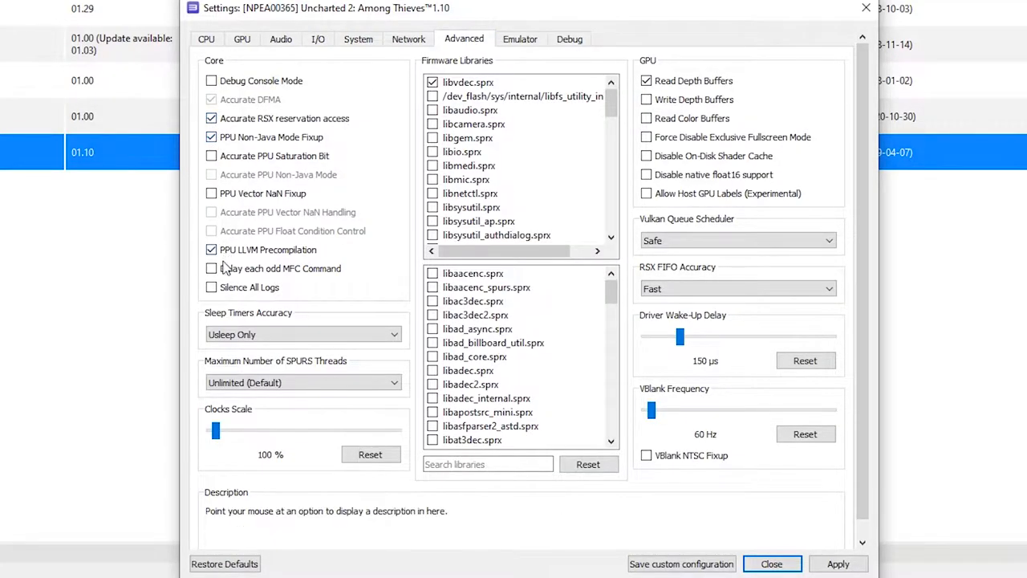
{"action": "mouse_move", "coordinate": [687, 439]}
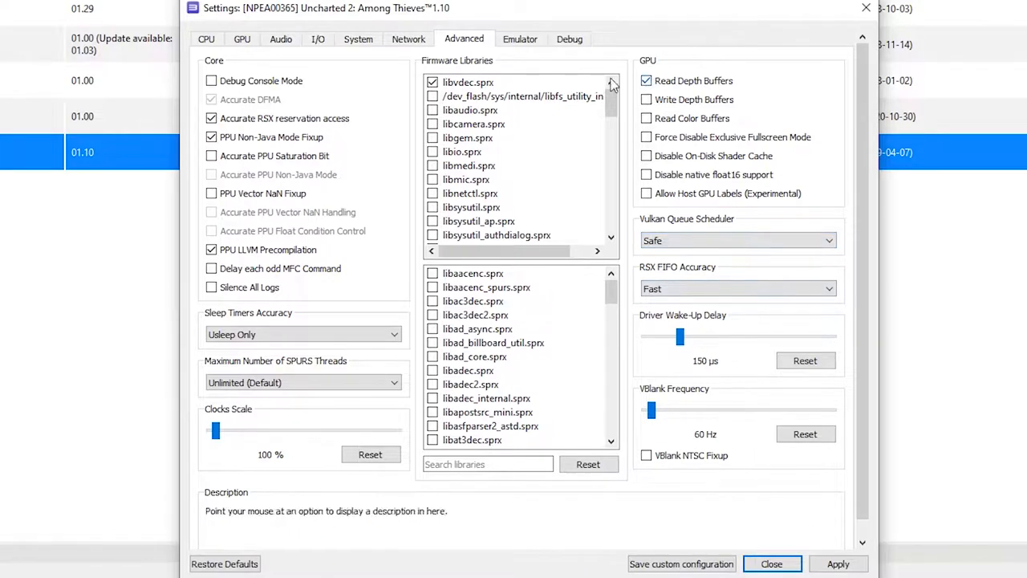
{"action": "left_click", "coordinate": [520, 39]}
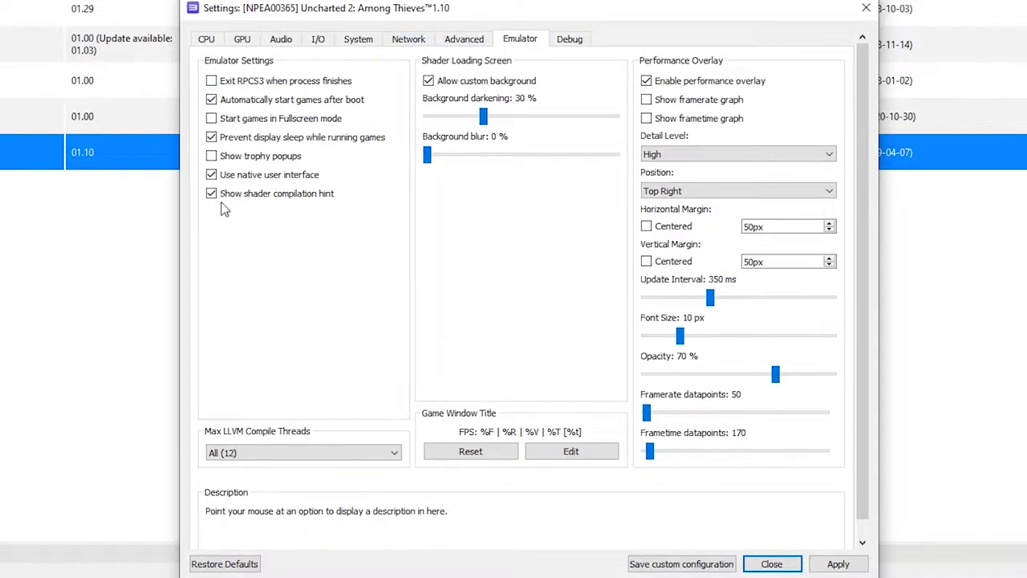
{"action": "left_click", "coordinate": [570, 39]}
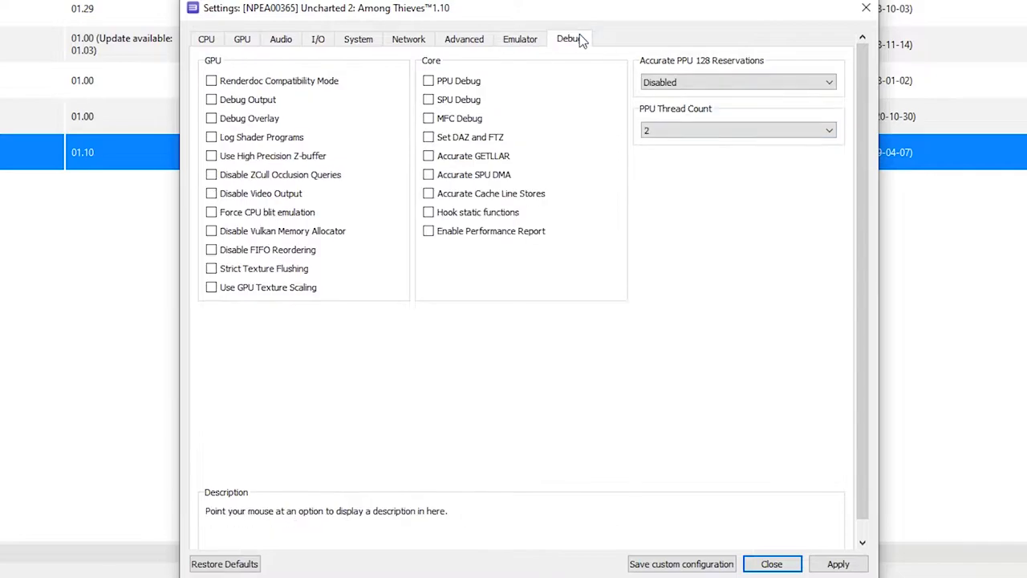
{"action": "left_click", "coordinate": [771, 563]}
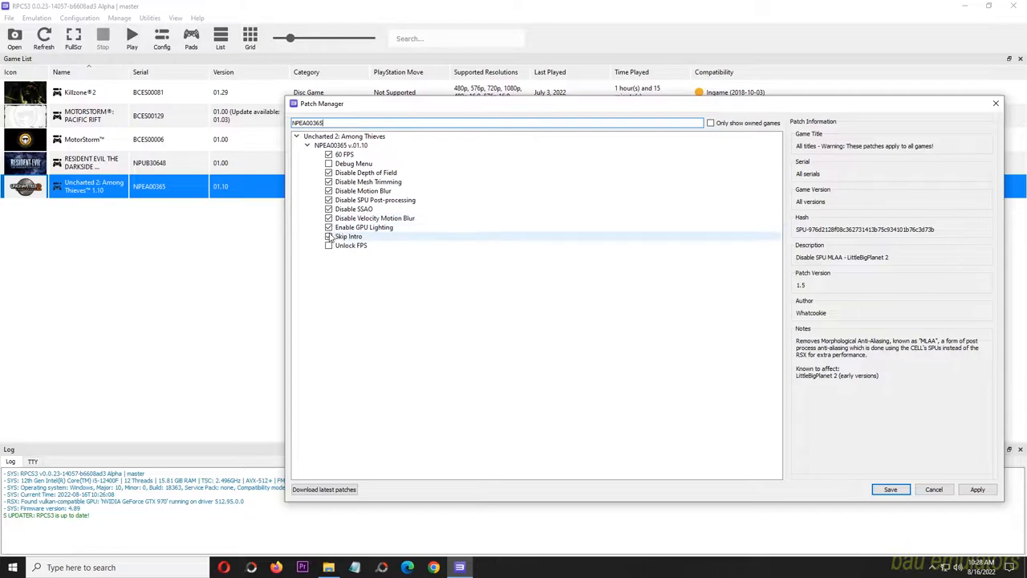
{"action": "left_click", "coordinate": [328, 236]}
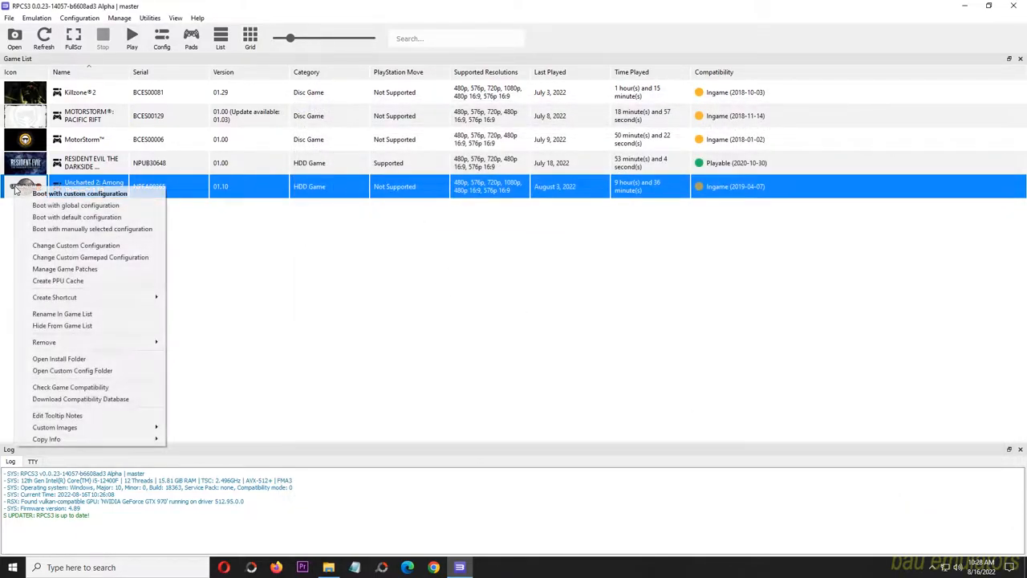
{"action": "left_click", "coordinate": [79, 193]}
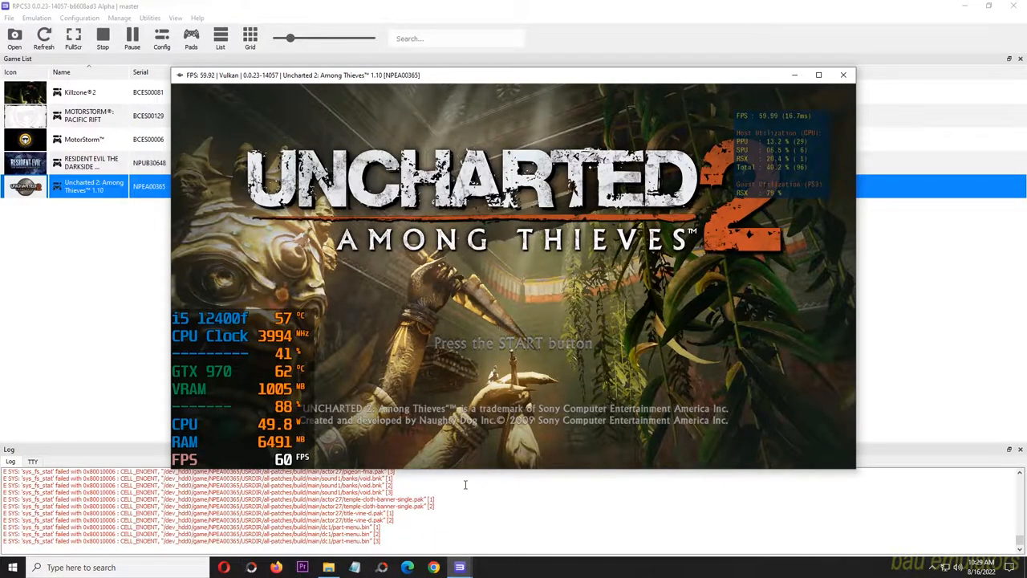
Focus the running Uncharted 2 window to continue past the title screen
{"action": "left_click", "coordinate": [819, 74]}
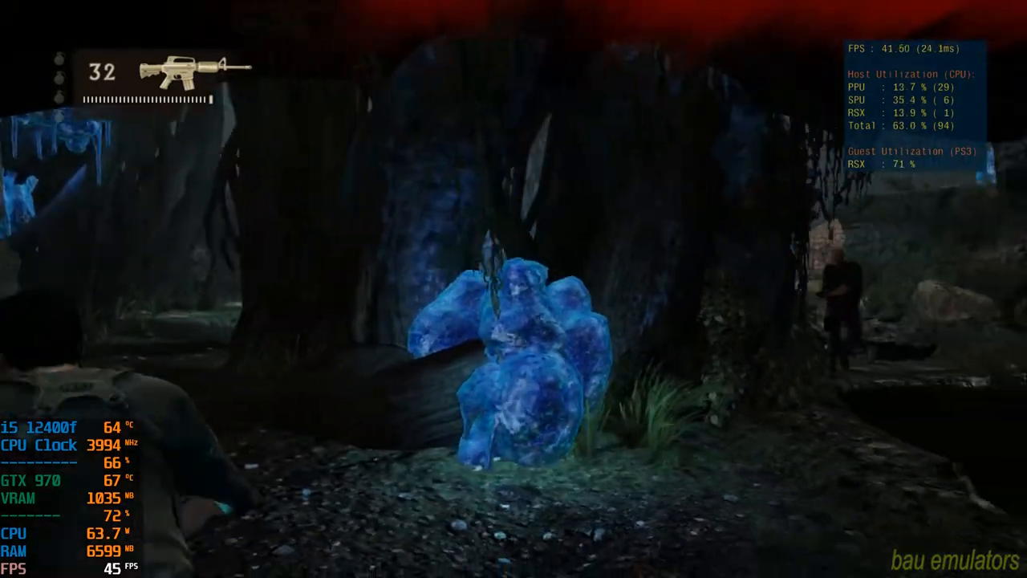
{"action": "mouse_move", "coordinate": [514, 289]}
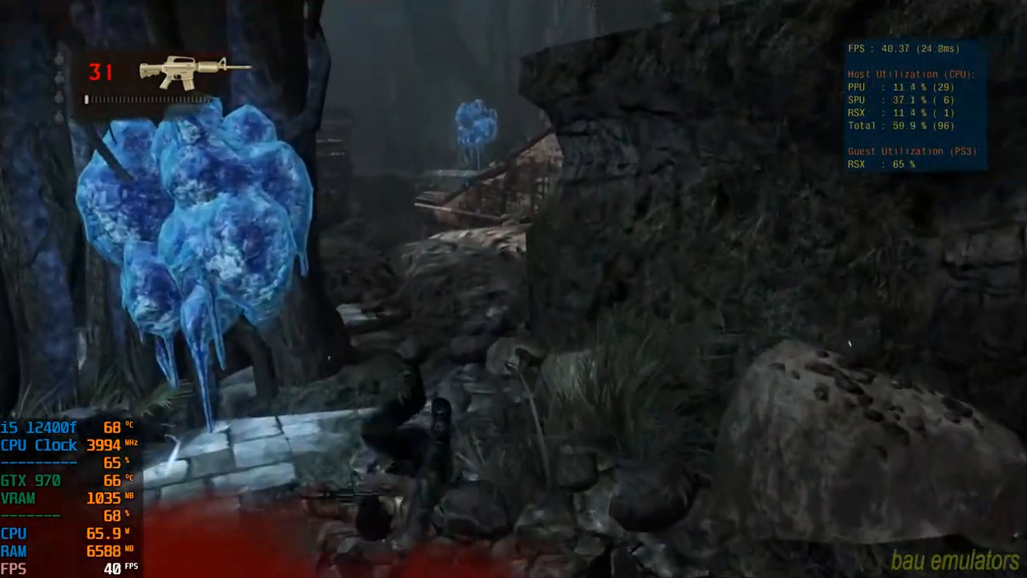
{"action": "mouse_move", "coordinate": [514, 289]}
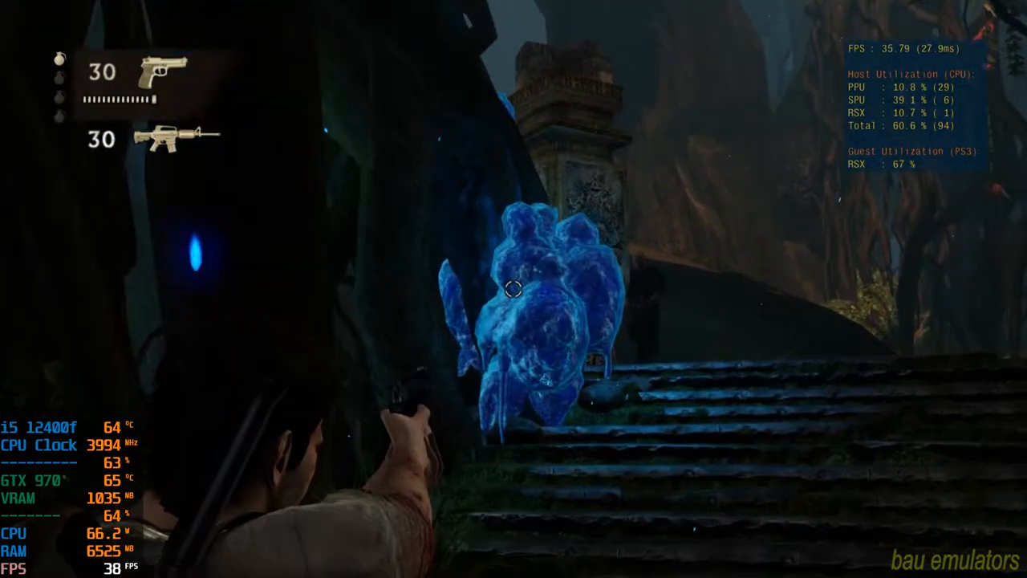
Play further through the jungle ruins, moving forward with W
{"action": "left_click", "coordinate": [514, 289]}
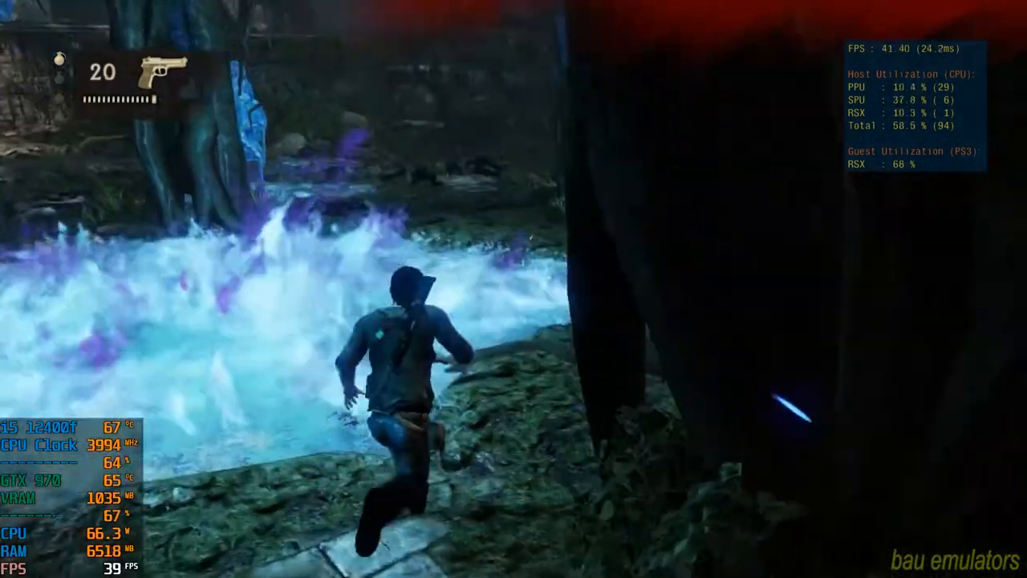
{"action": "key", "text": "w"}
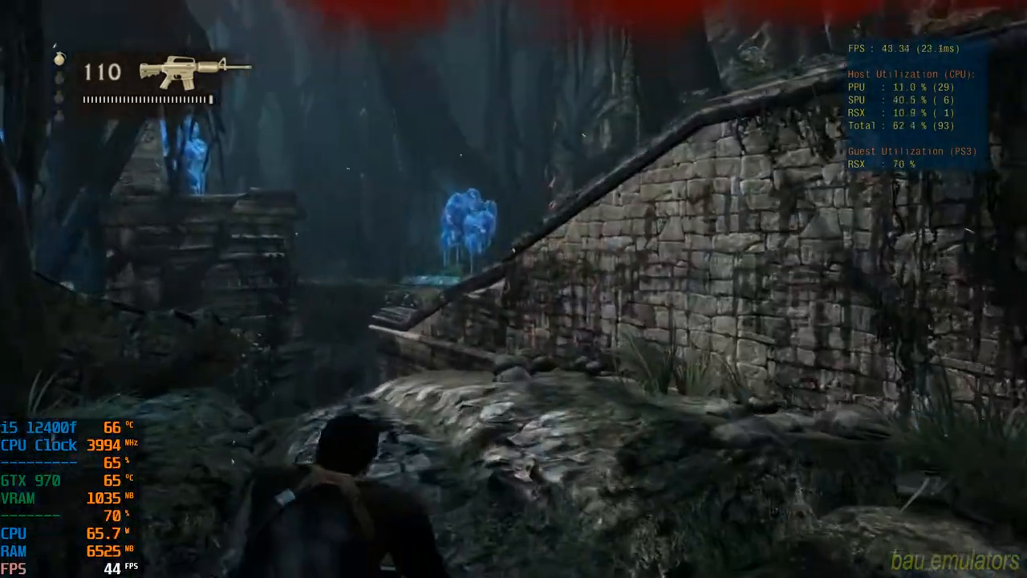
{"action": "key", "text": "w"}
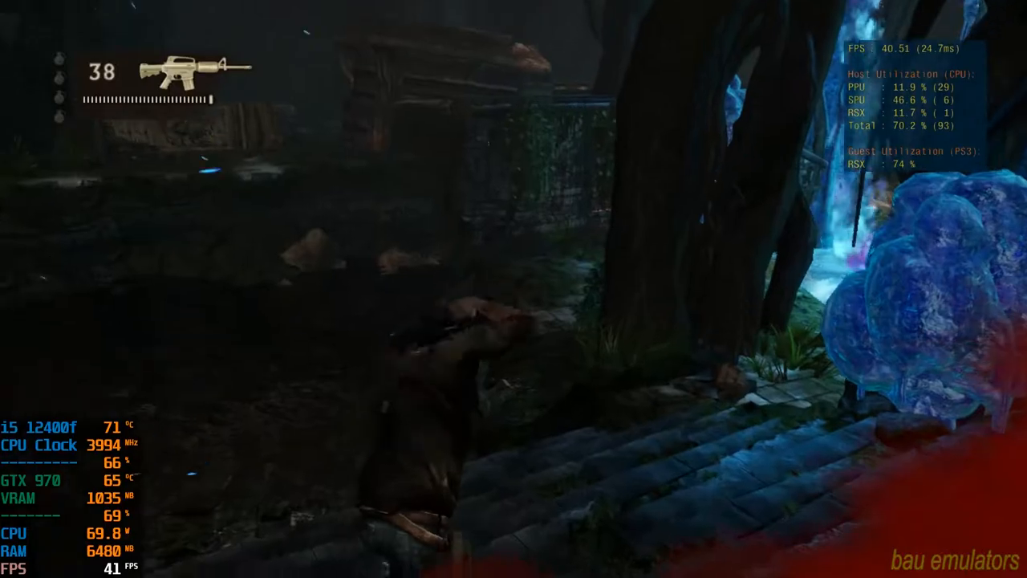
{"action": "mouse_move", "coordinate": [513, 289]}
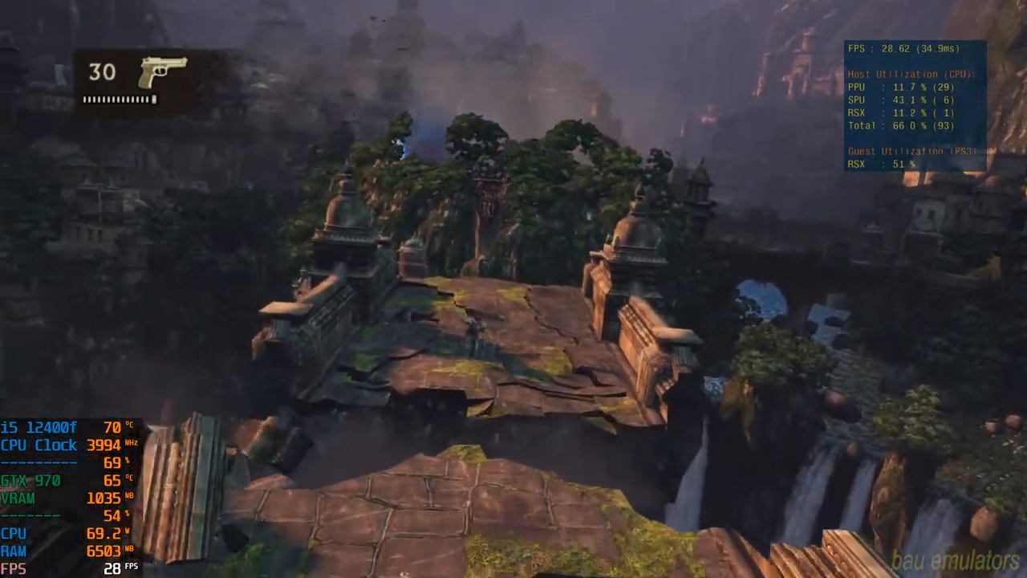
{"action": "mouse_move", "coordinate": [513, 289]}
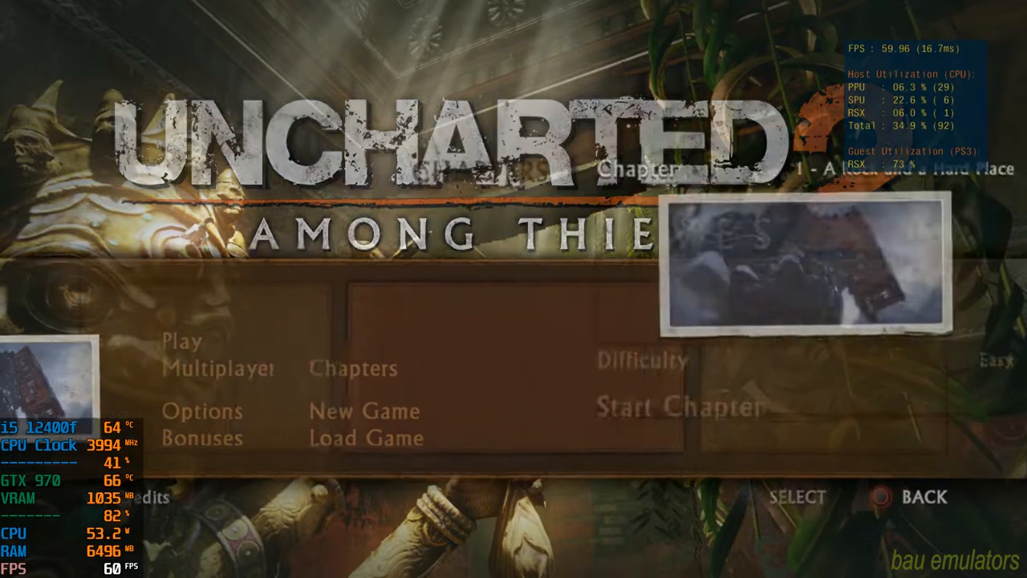
Open the chapter picker and page through the chapters to 26, Tree of Life
{"action": "left_click", "coordinate": [352, 368]}
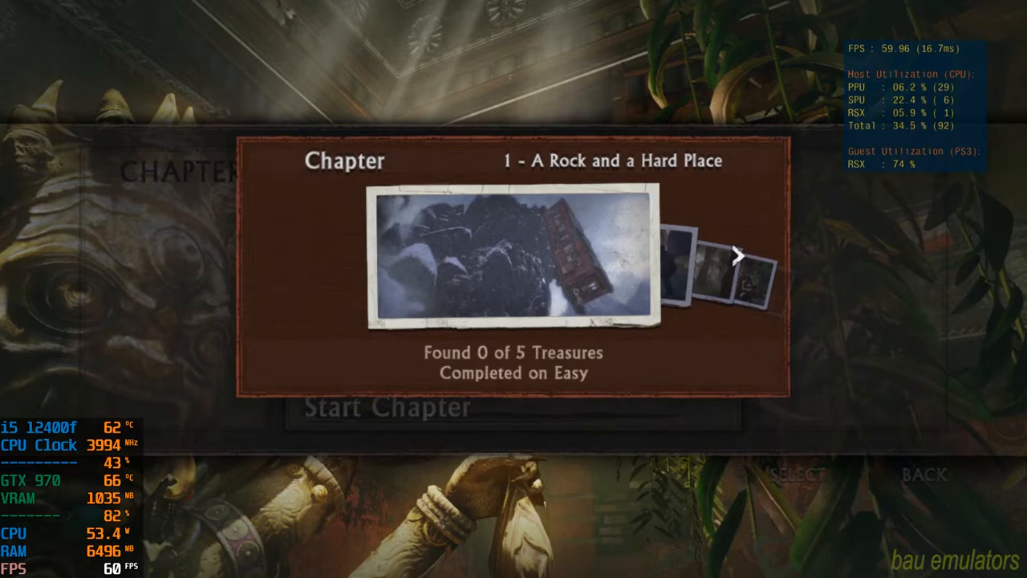
{"action": "left_click", "coordinate": [736, 255]}
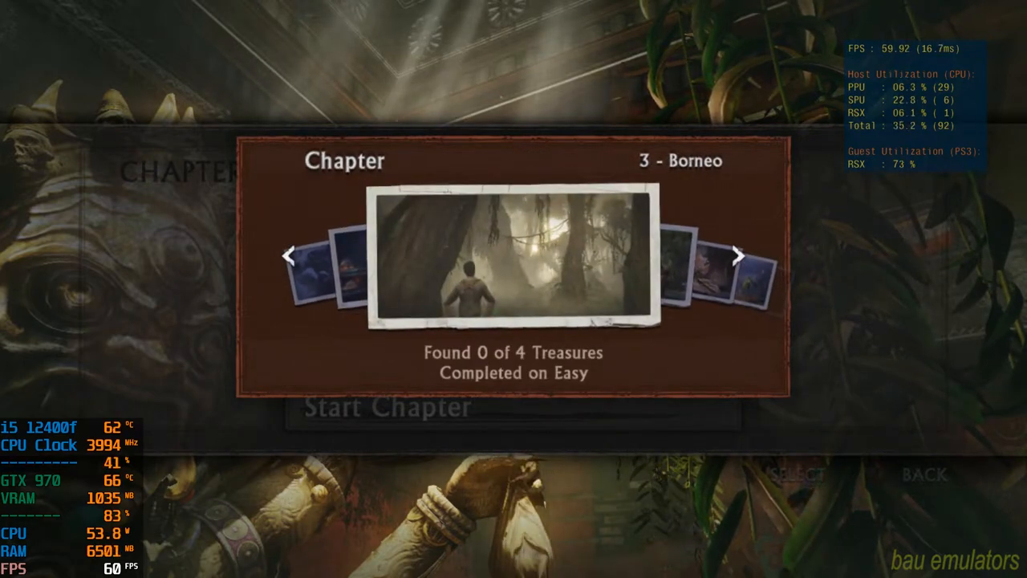
{"action": "left_click", "coordinate": [734, 255]}
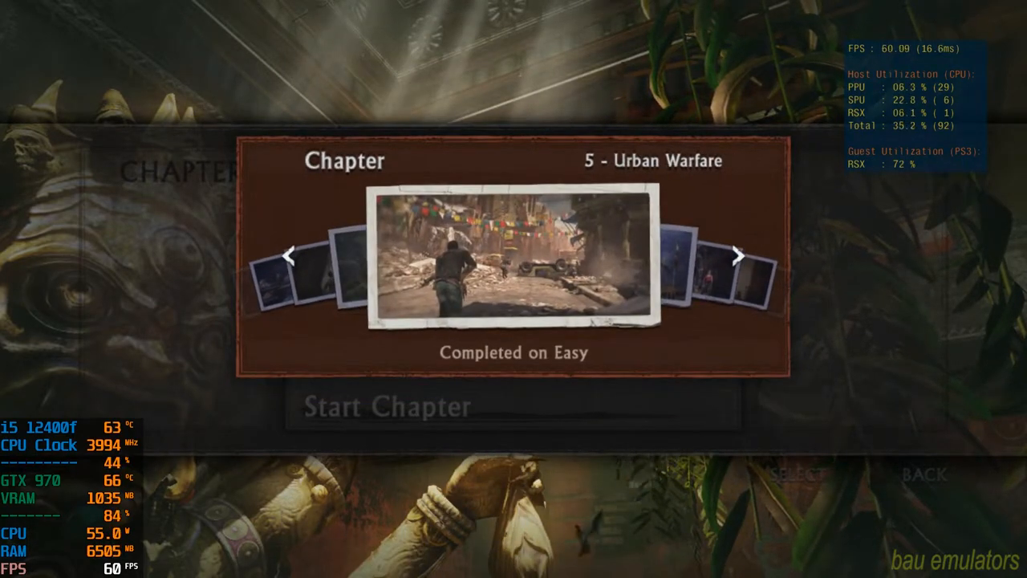
{"action": "left_click", "coordinate": [735, 255]}
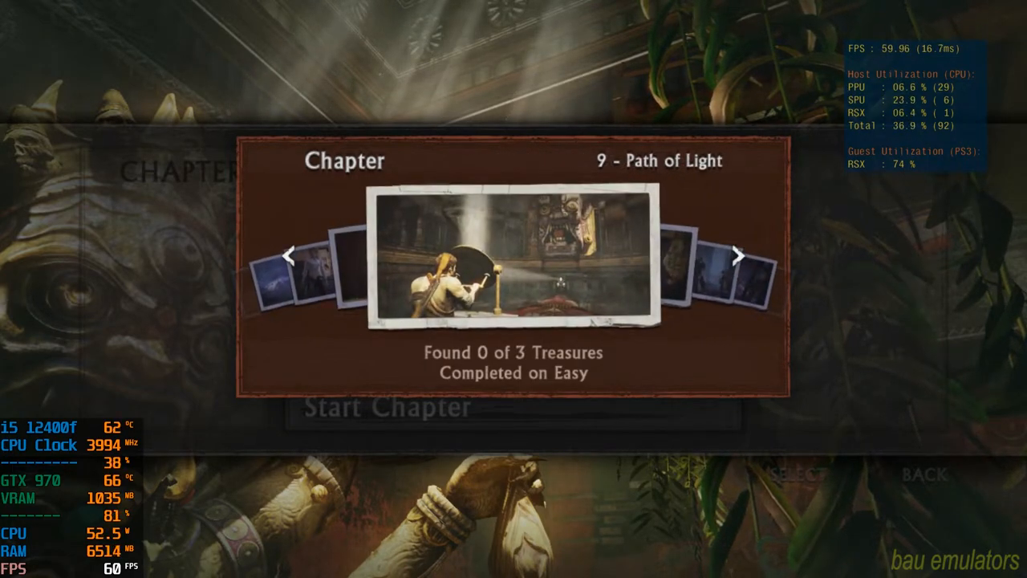
{"action": "left_click", "coordinate": [735, 255]}
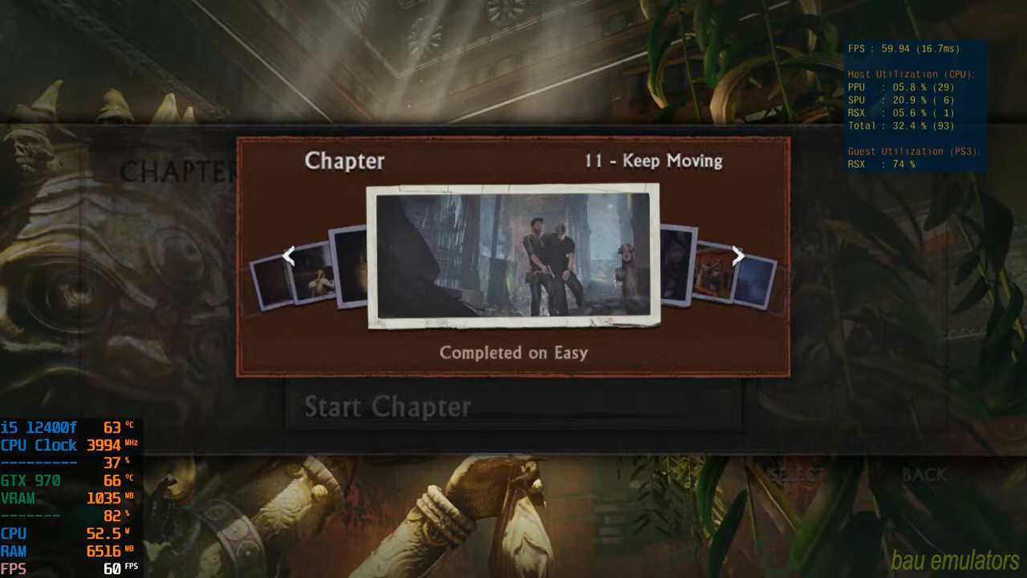
{"action": "left_click", "coordinate": [736, 255]}
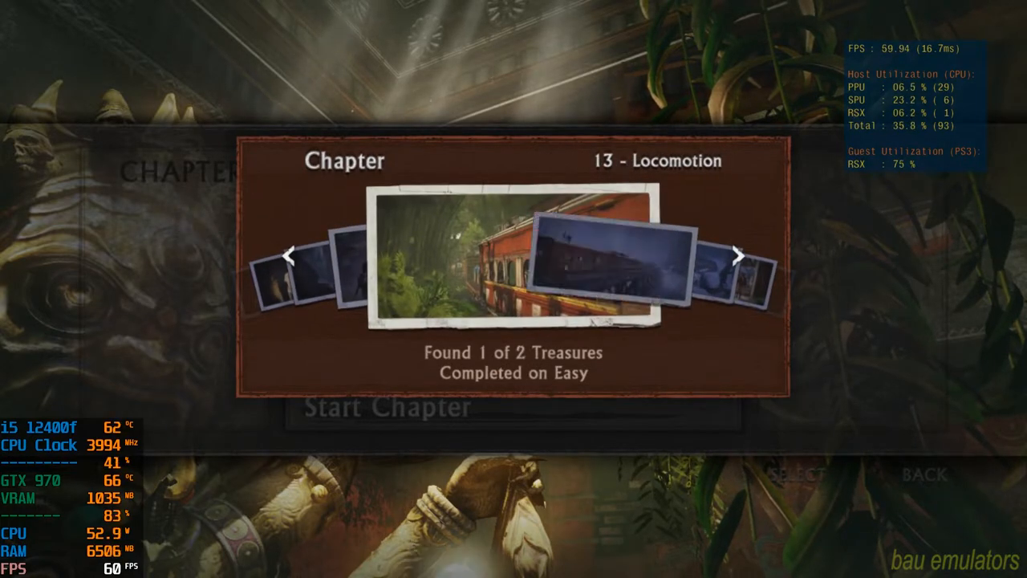
{"action": "left_click", "coordinate": [735, 255]}
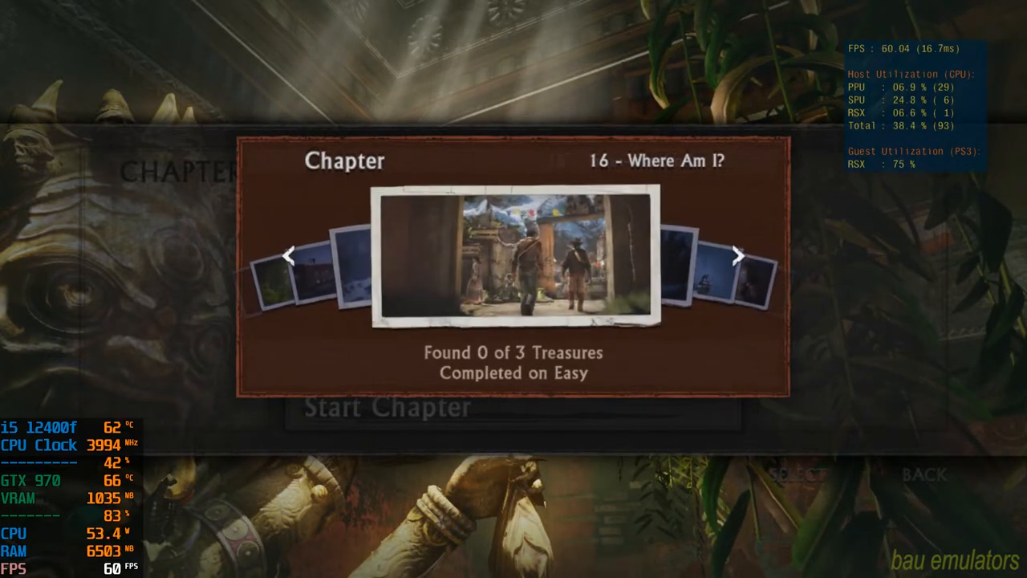
{"action": "left_click", "coordinate": [737, 256]}
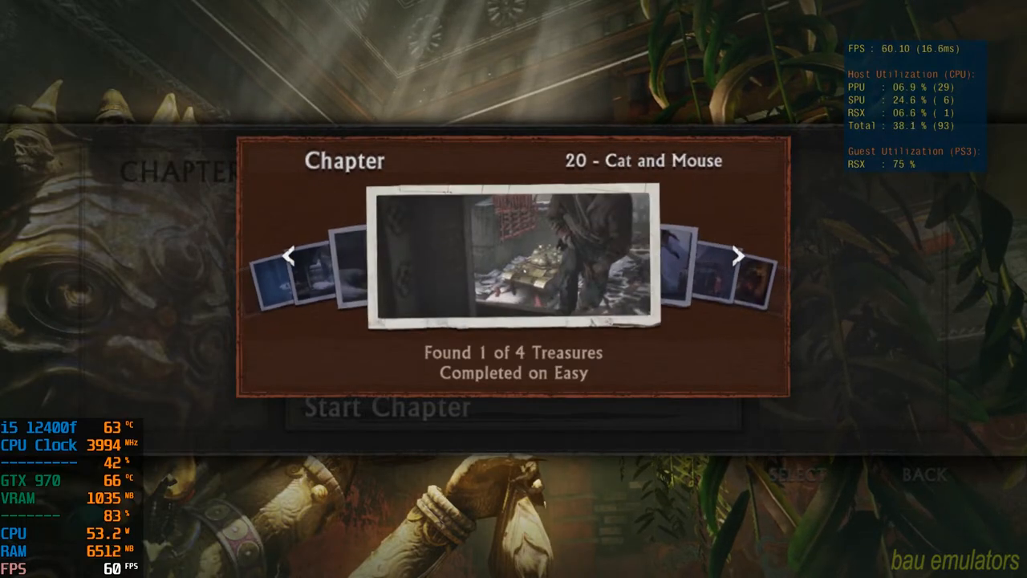
{"action": "left_click", "coordinate": [734, 256]}
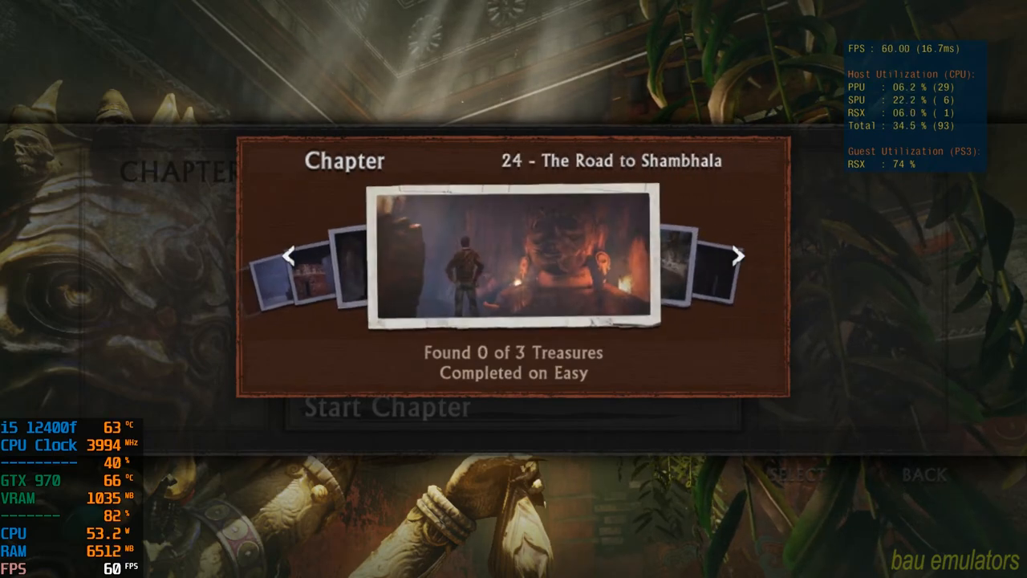
{"action": "left_click", "coordinate": [735, 255]}
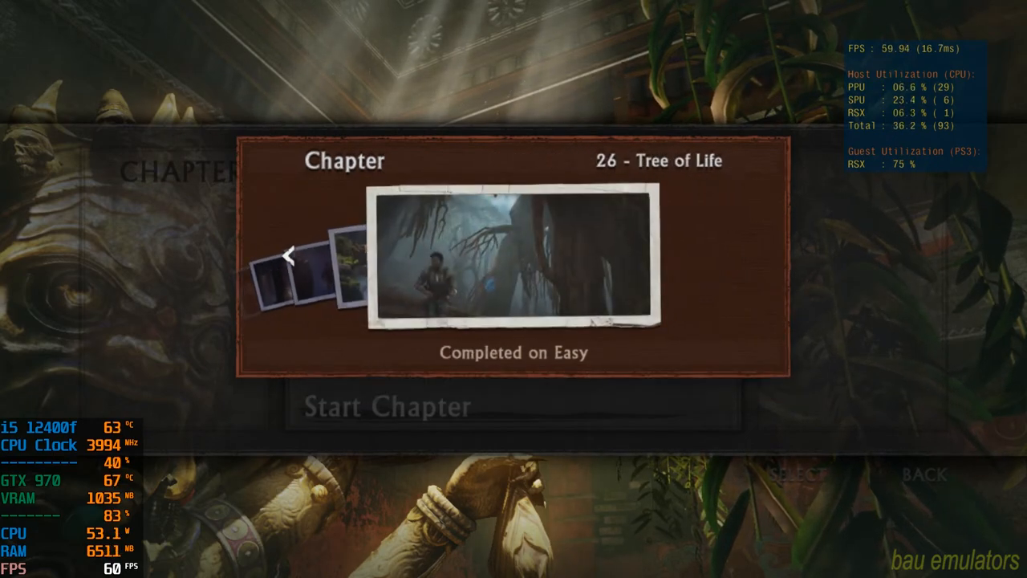